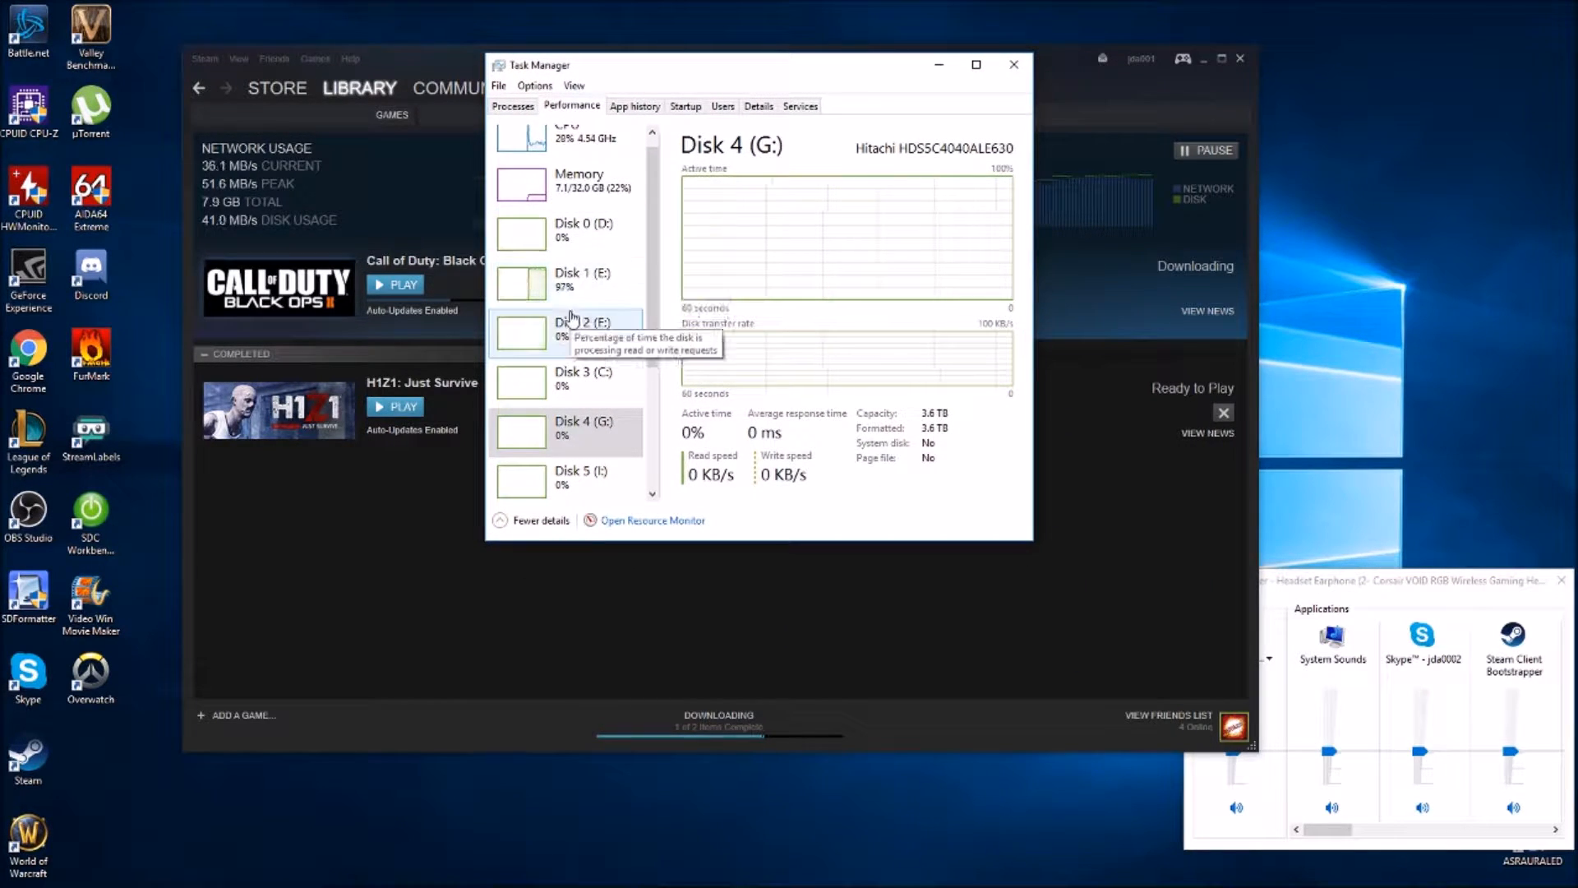
Show the CPU utilization graph instead of the Disk 4 (G:) details.
{"action": "left_click", "coordinate": [565, 150]}
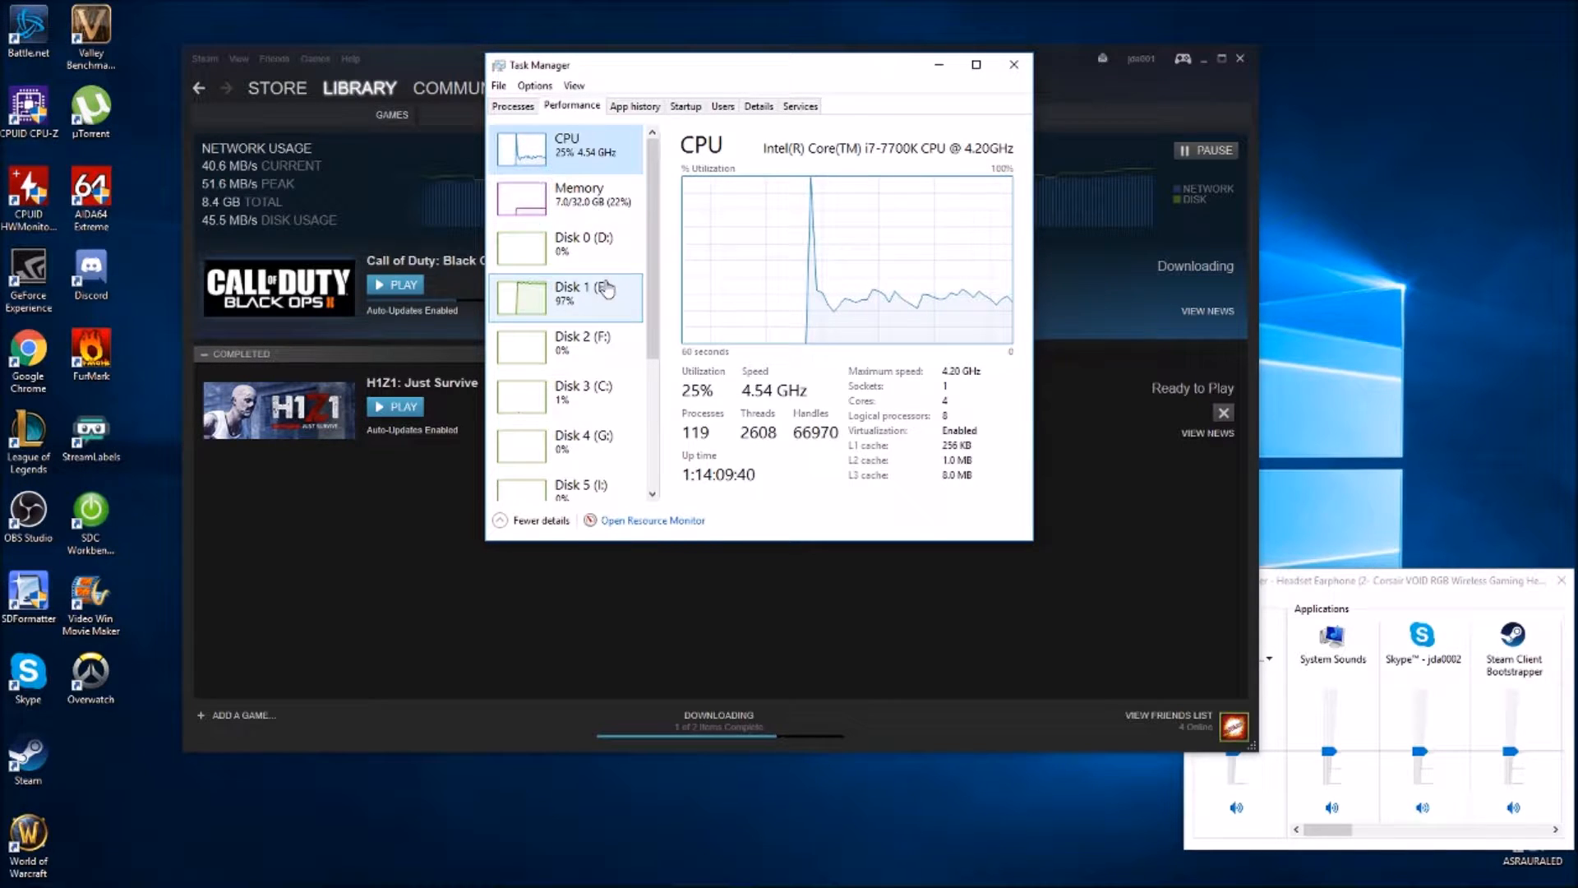
{"action": "left_click", "coordinate": [564, 297]}
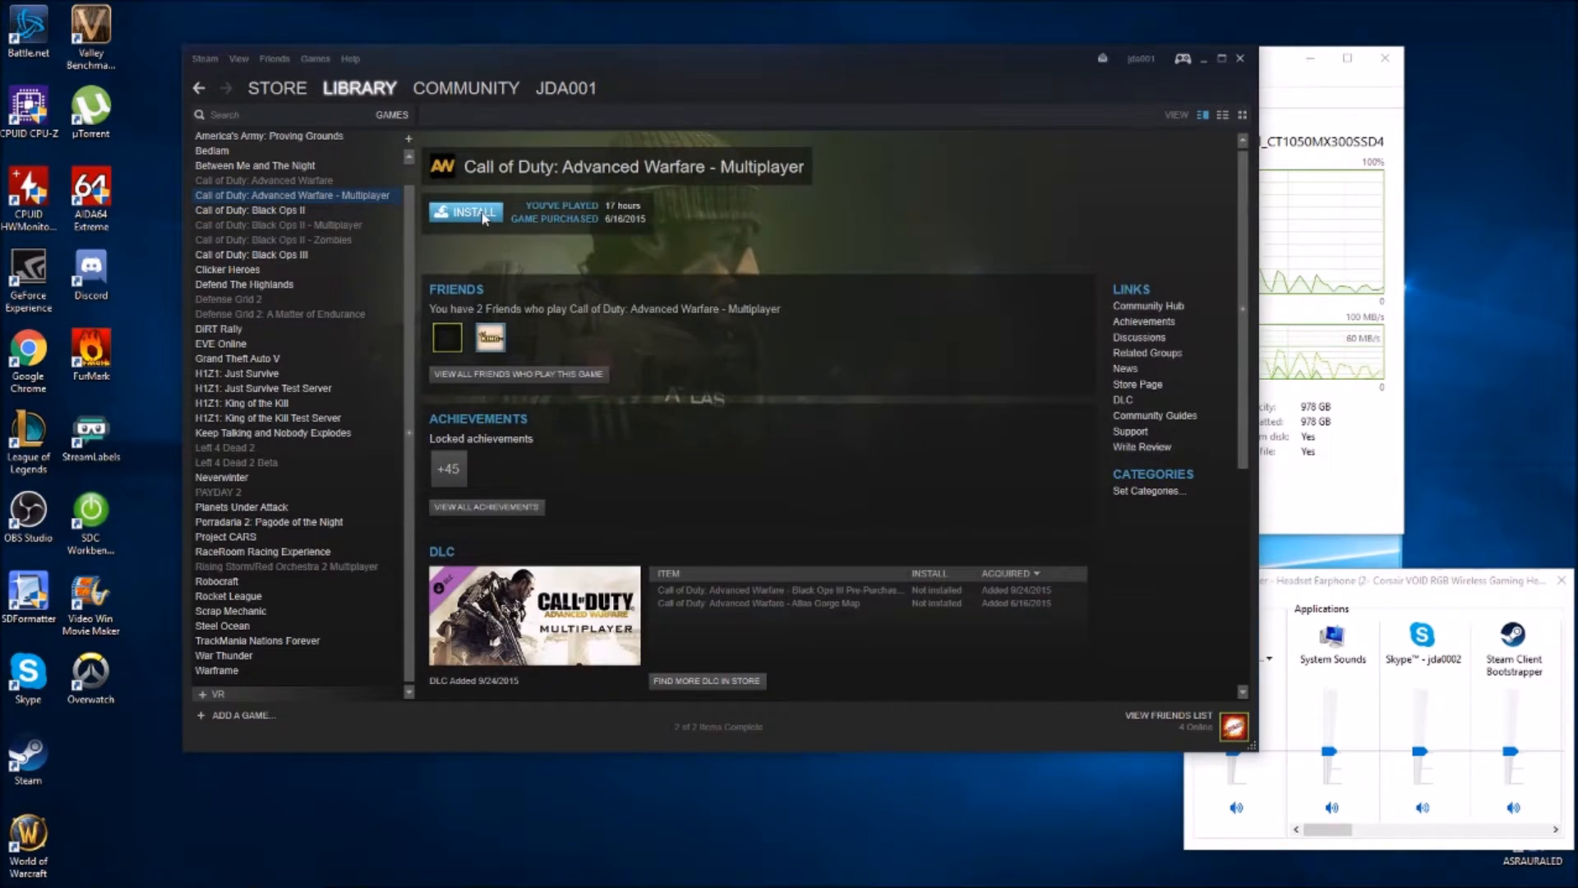
{"action": "right_click", "coordinate": [906, 475]}
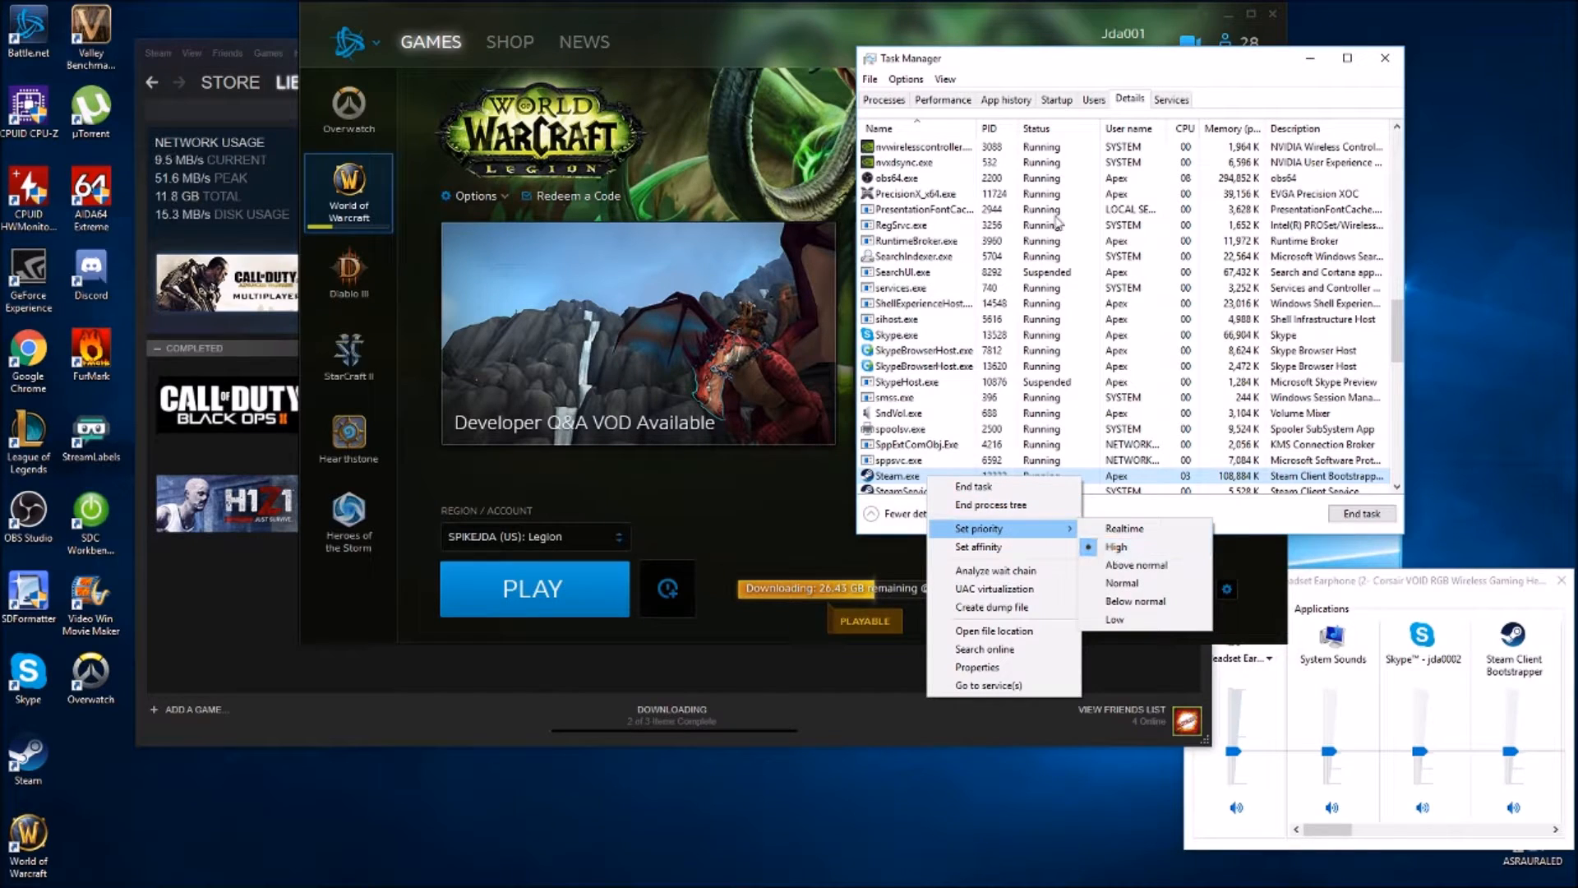
Set the steam.exe process priority to High.
{"action": "left_click", "coordinate": [943, 99]}
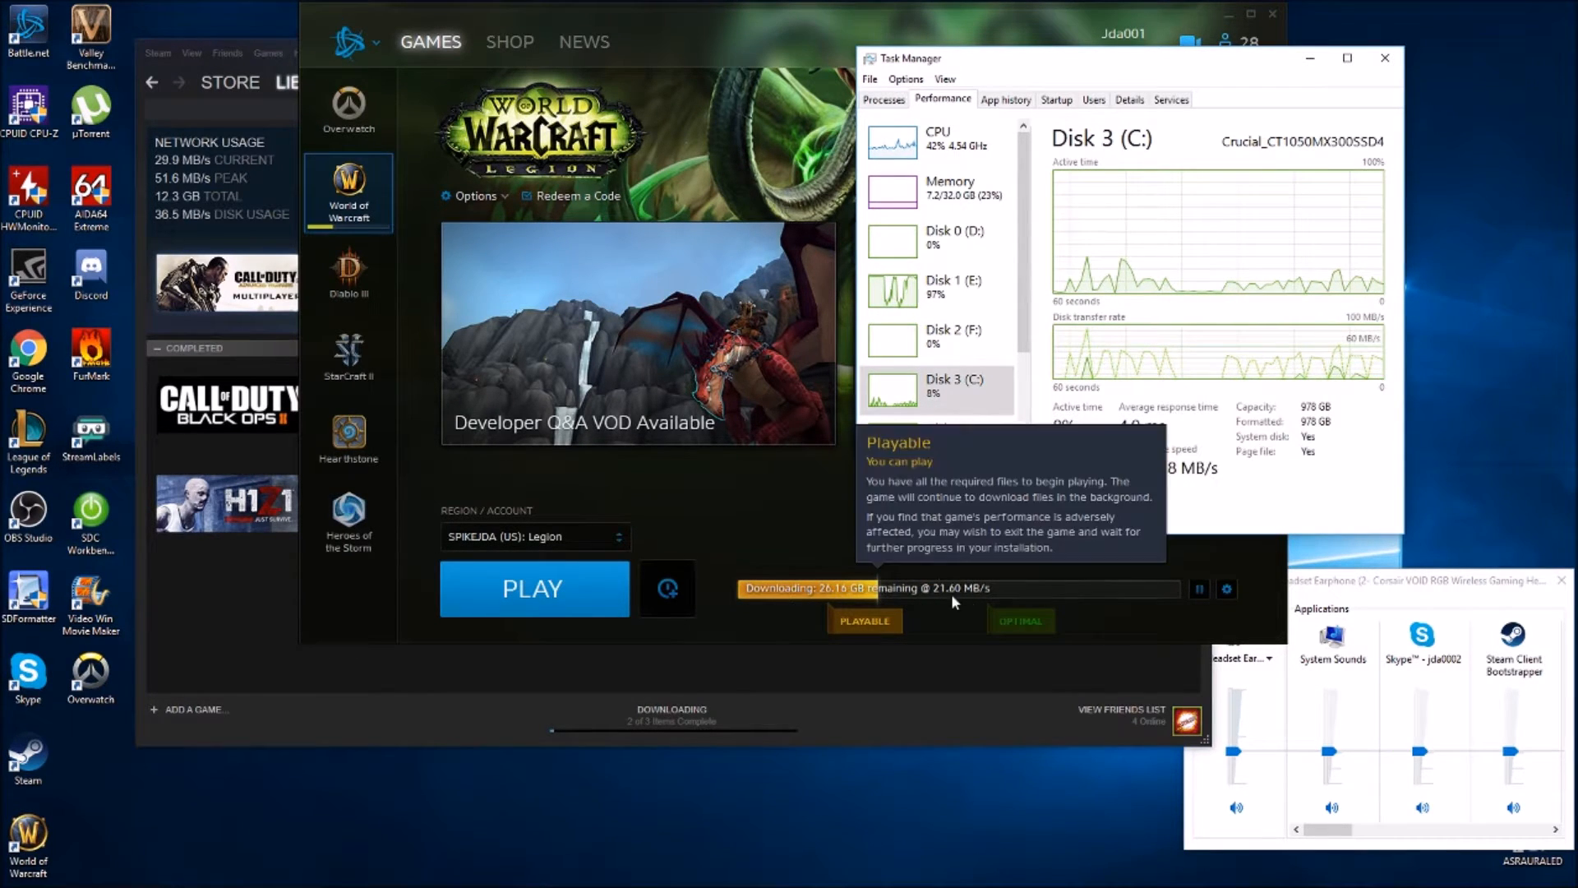